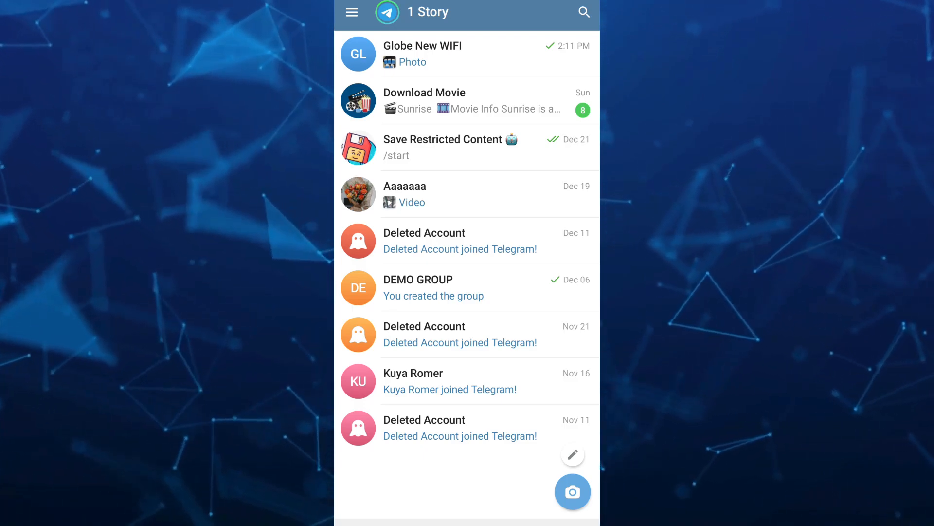
Open the Globe New WIFI conversation from the chat list
{"action": "left_click", "coordinate": [422, 53]}
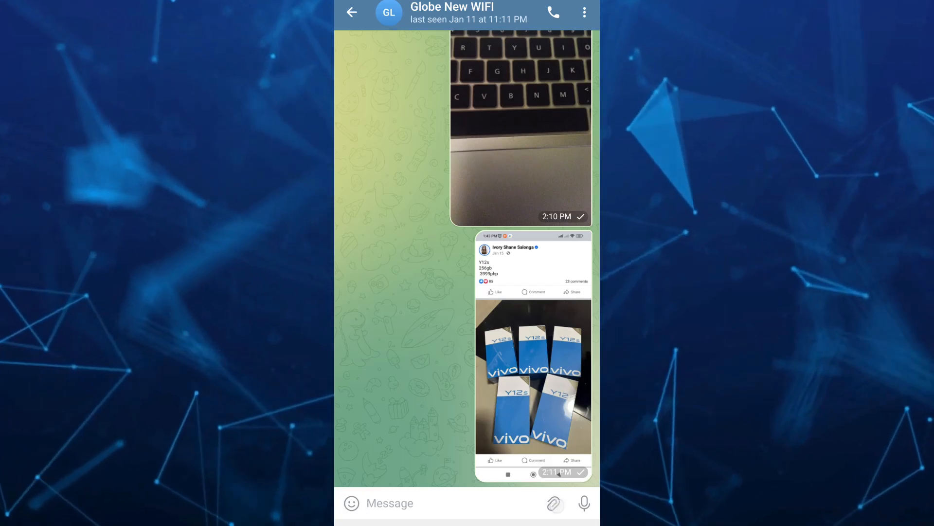
Launch the in-app camera from the chat's attachment options
{"action": "left_click", "coordinate": [554, 503]}
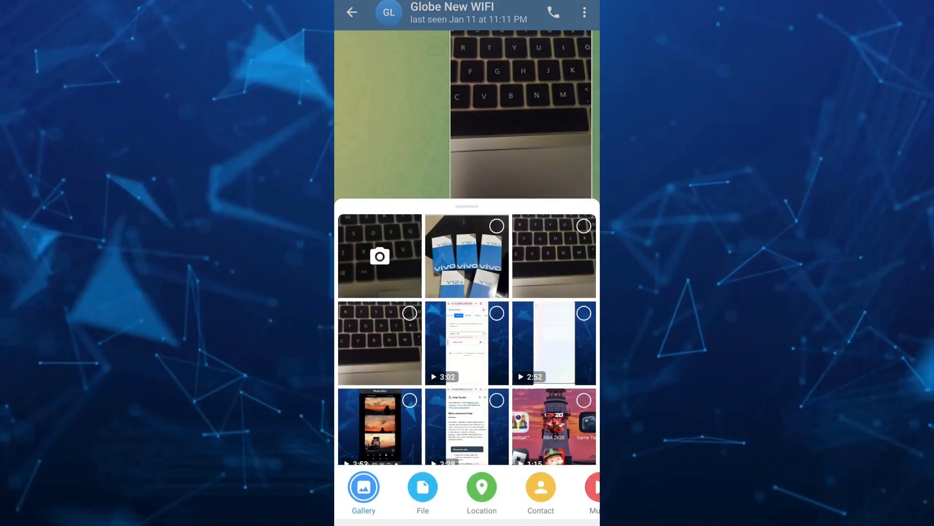
{"action": "left_click", "coordinate": [380, 256]}
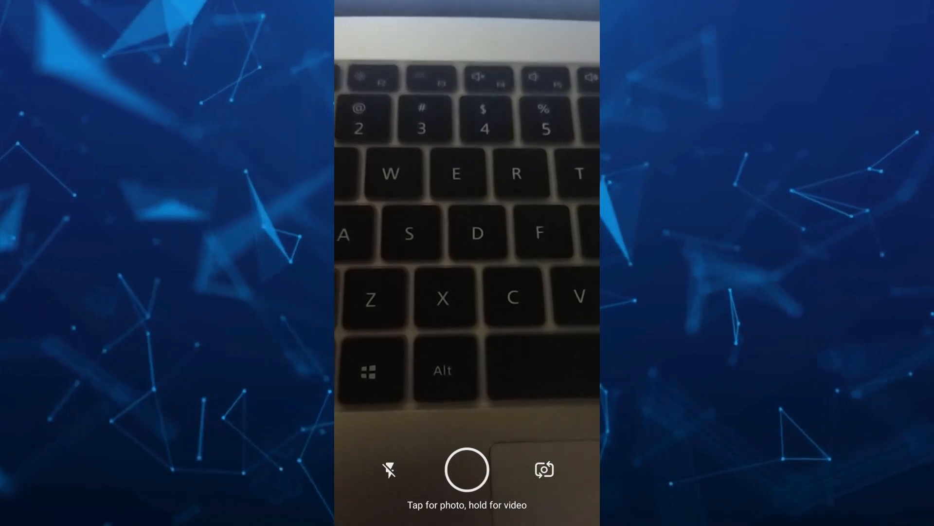
Capture a photo of the laptop keyboard with the shutter
{"action": "left_click", "coordinate": [467, 469]}
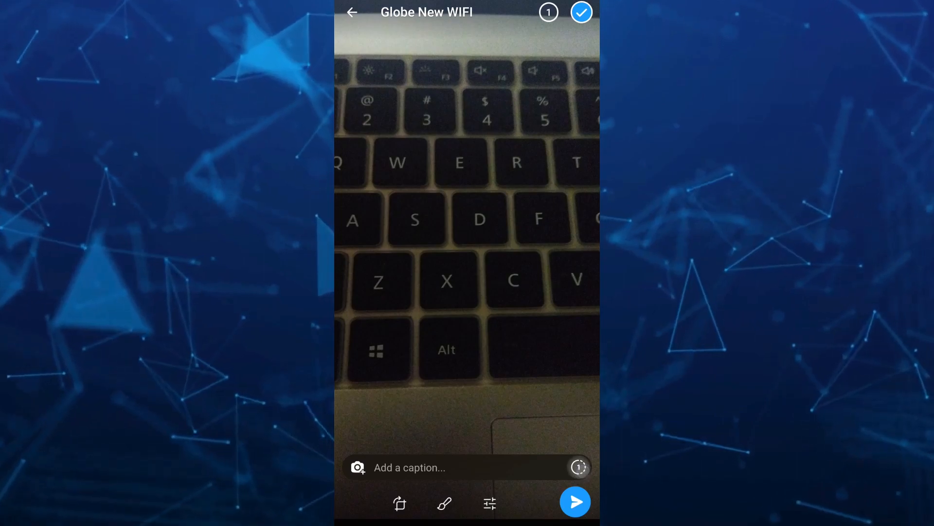
Give the captured photo a 10-second self-destruct timer after opening
{"action": "left_click", "coordinate": [578, 466]}
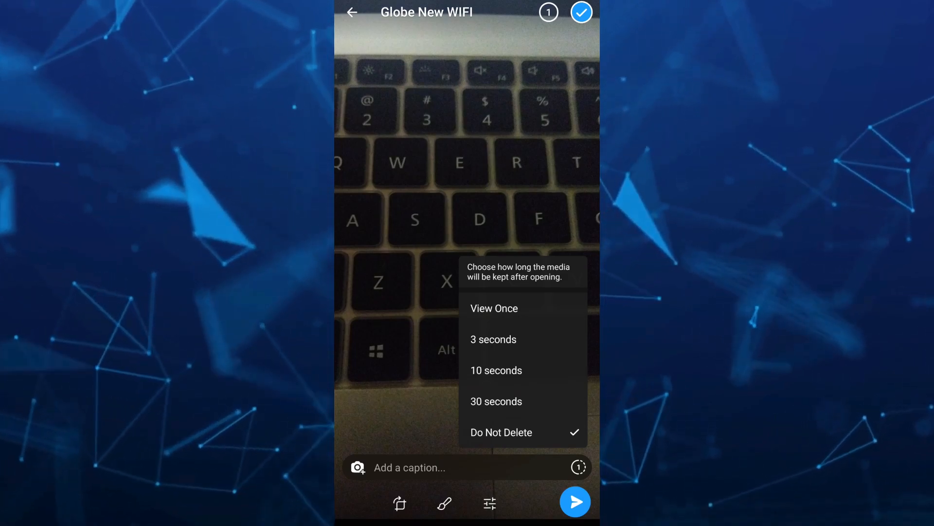
{"action": "left_click", "coordinate": [496, 369]}
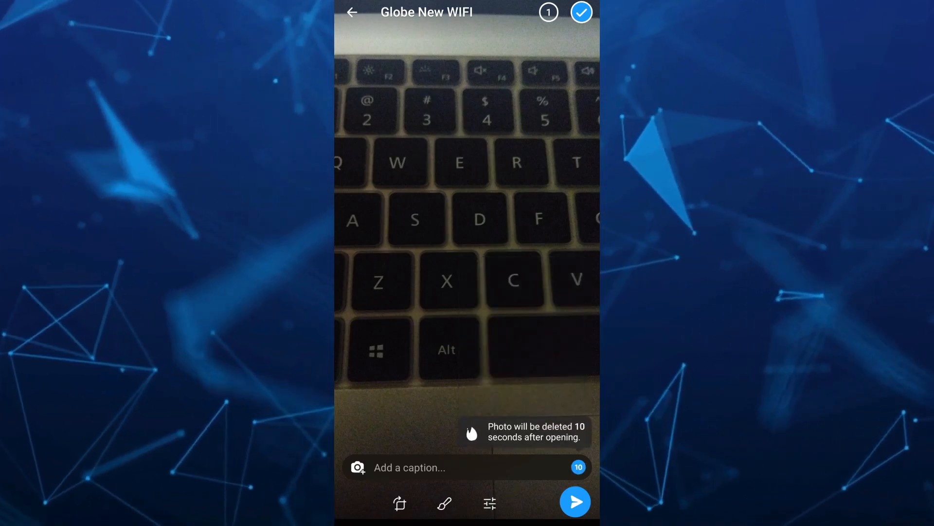